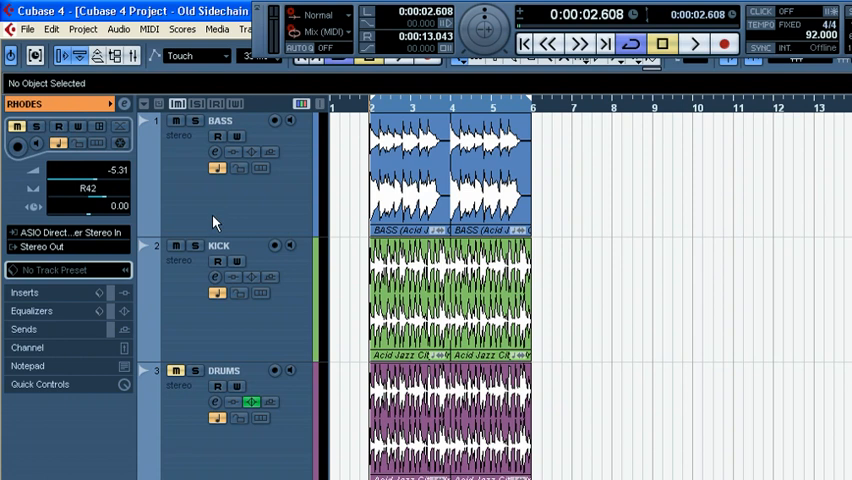
{"action": "mouse_move", "coordinate": [192, 300]}
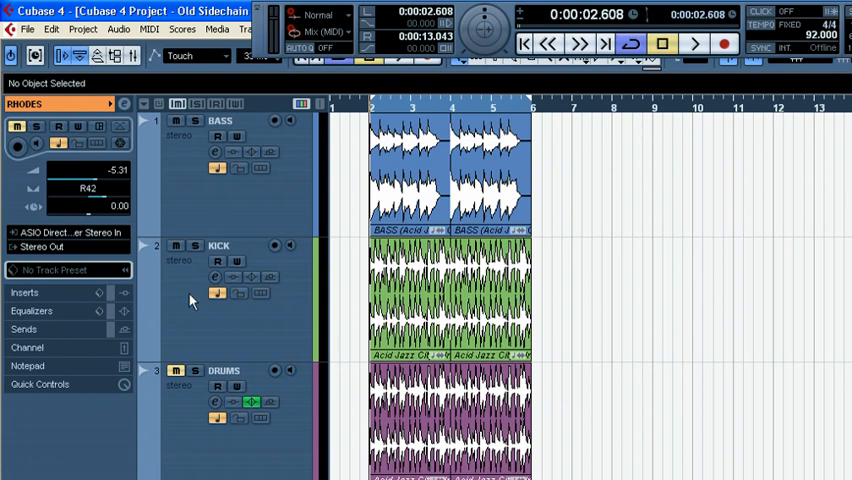
- Add a group channel track with the Quadro configuration chosen under More..
{"action": "scroll", "scroll_direction": "down", "scroll_amount": 3}
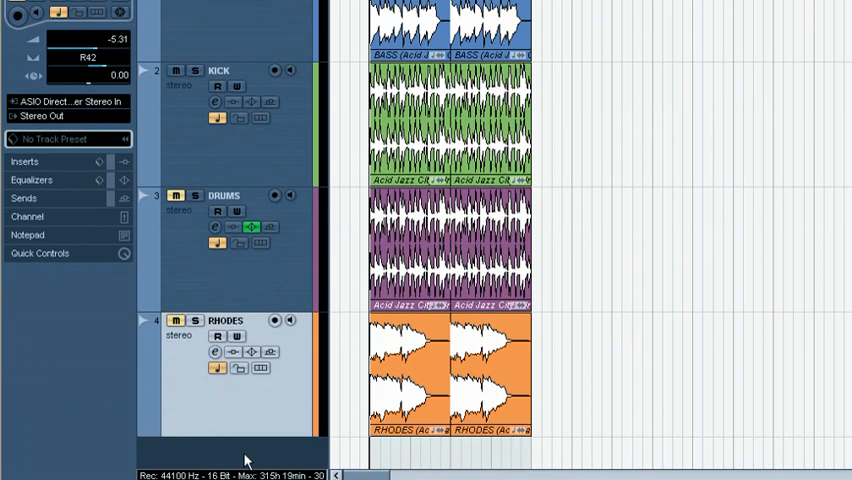
{"action": "right_click", "coordinate": [248, 460]}
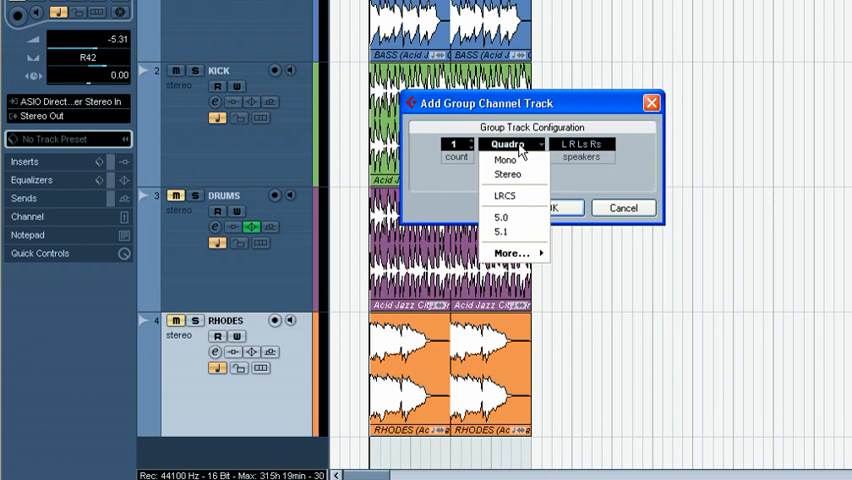
{"action": "left_click", "coordinate": [512, 252]}
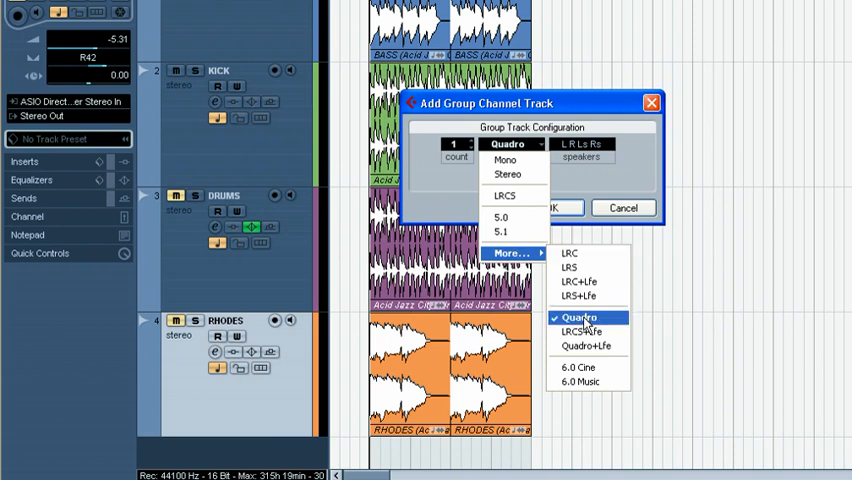
{"action": "left_click", "coordinate": [578, 316]}
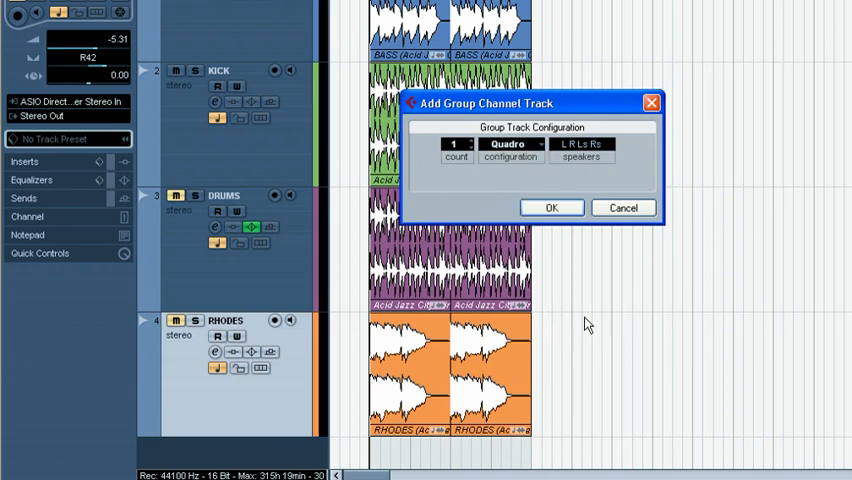
{"action": "left_click", "coordinate": [552, 208]}
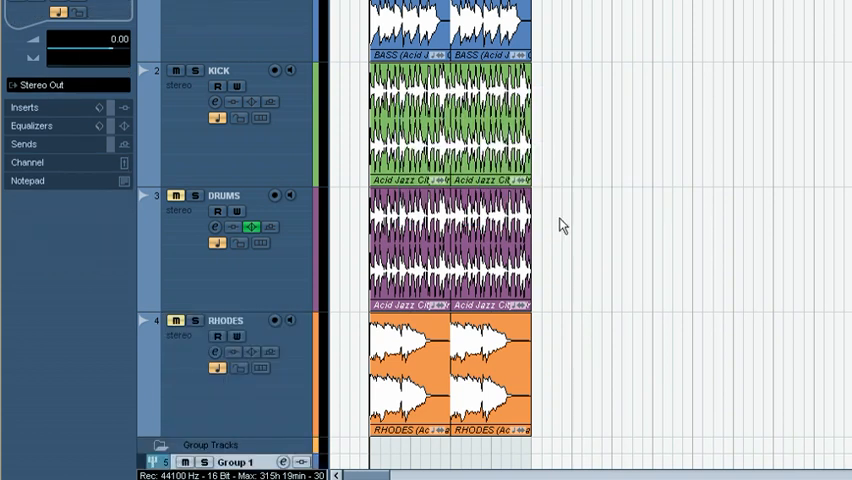
- Rename the Group 1 bus to SIDECHAIN BASS in VST Connections
{"action": "scroll", "scroll_direction": "down", "scroll_amount": 3}
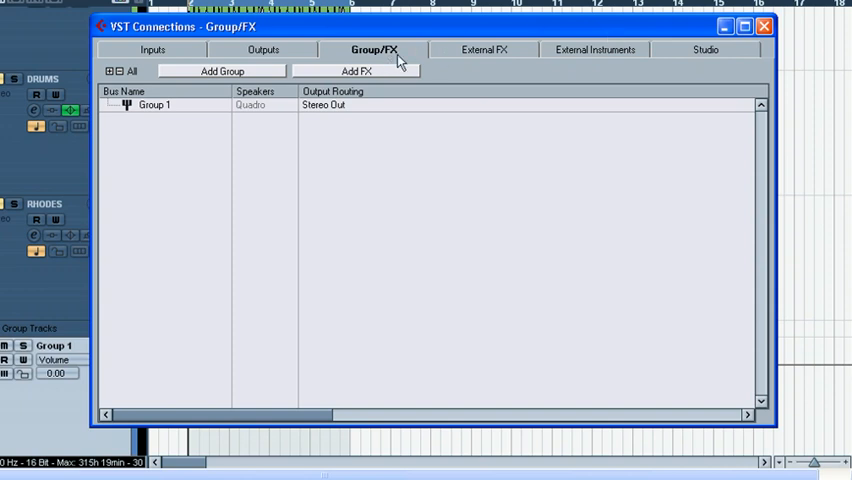
{"action": "double_click", "coordinate": [154, 104]}
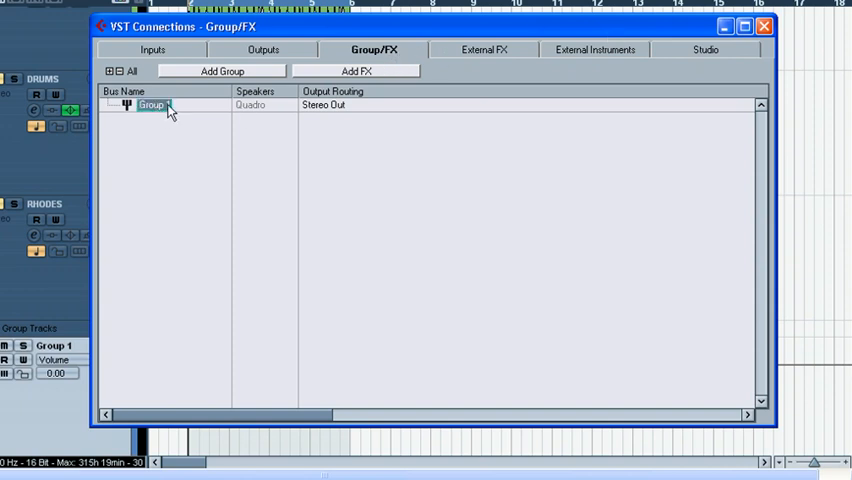
{"action": "type", "text": "St"}
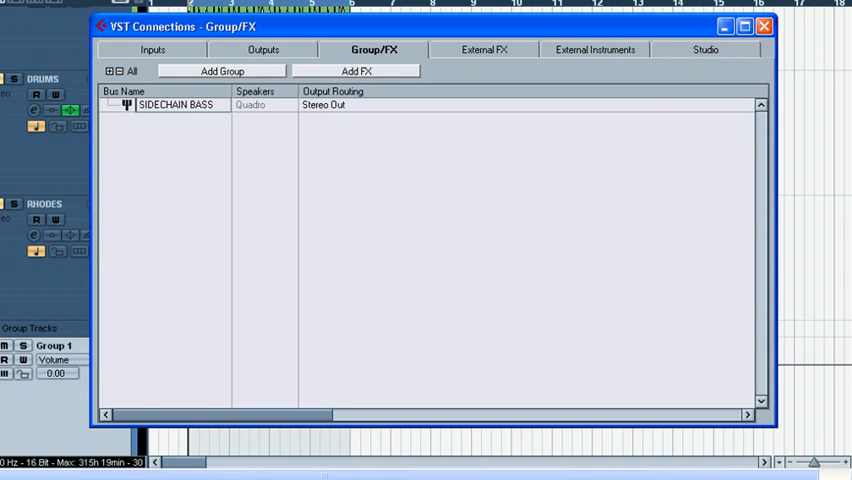
{"action": "double_click", "coordinate": [176, 104]}
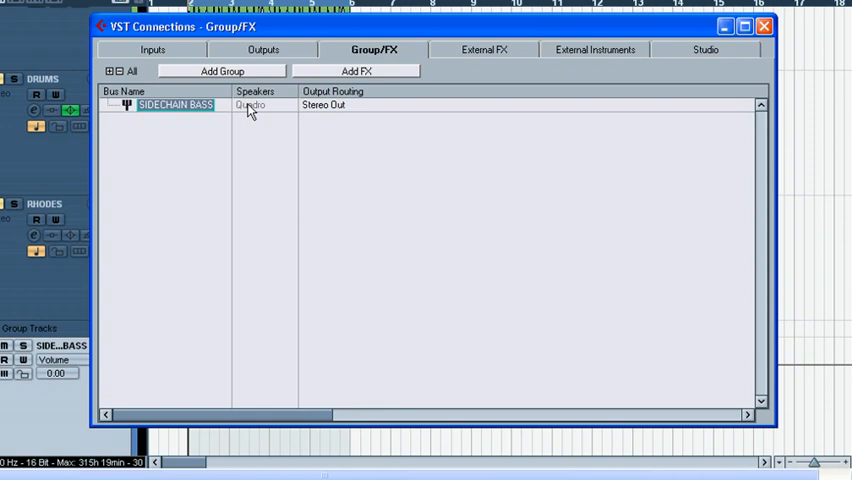
- Add a Stereo (Ls Rs) child bus under the SIDECHAIN BASS group
{"action": "right_click", "coordinate": [176, 104]}
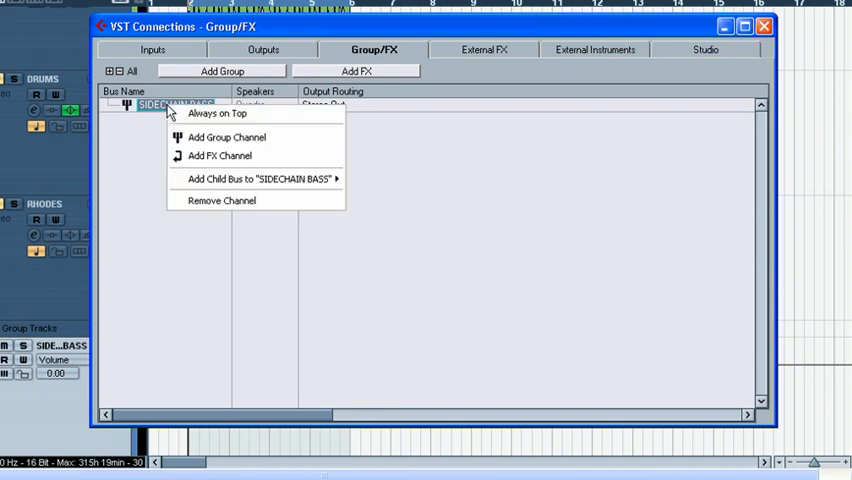
{"action": "mouse_move", "coordinate": [258, 180]}
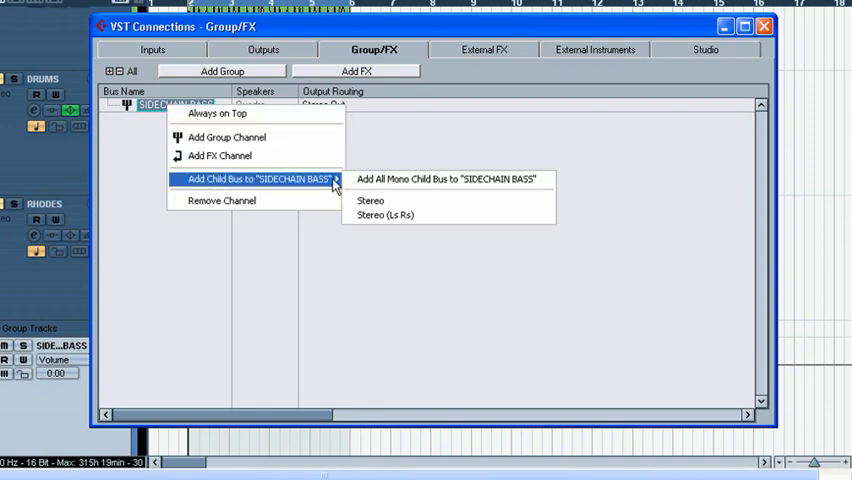
{"action": "left_click", "coordinate": [370, 200]}
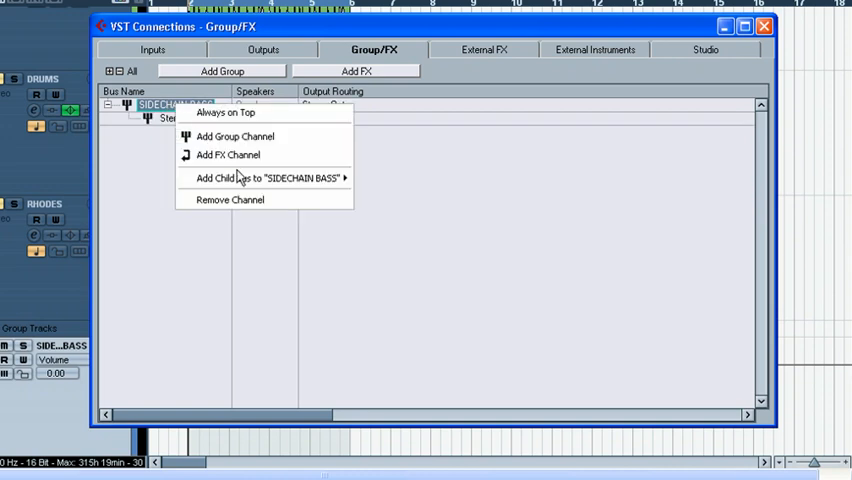
{"action": "left_click", "coordinate": [250, 176]}
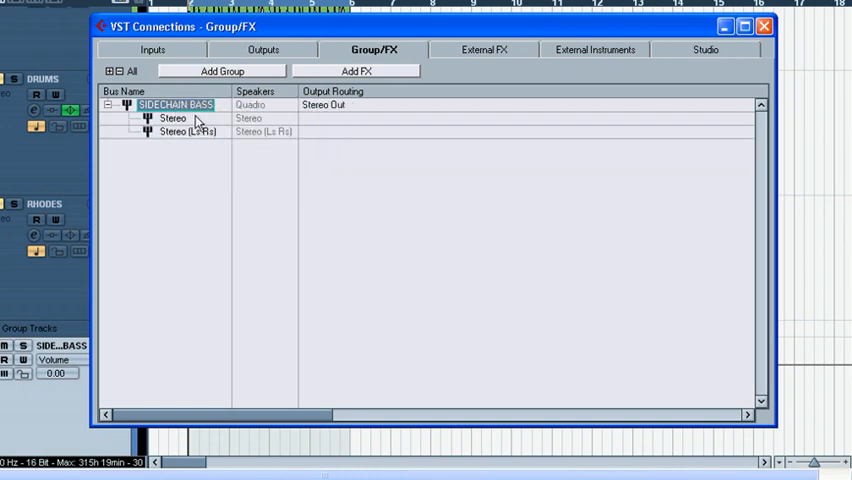
{"action": "mouse_move", "coordinate": [332, 112]}
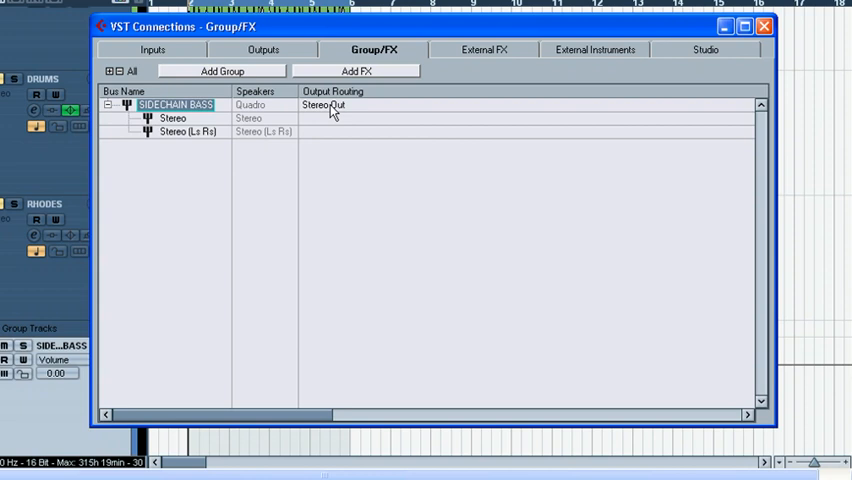
{"action": "mouse_move", "coordinate": [248, 138]}
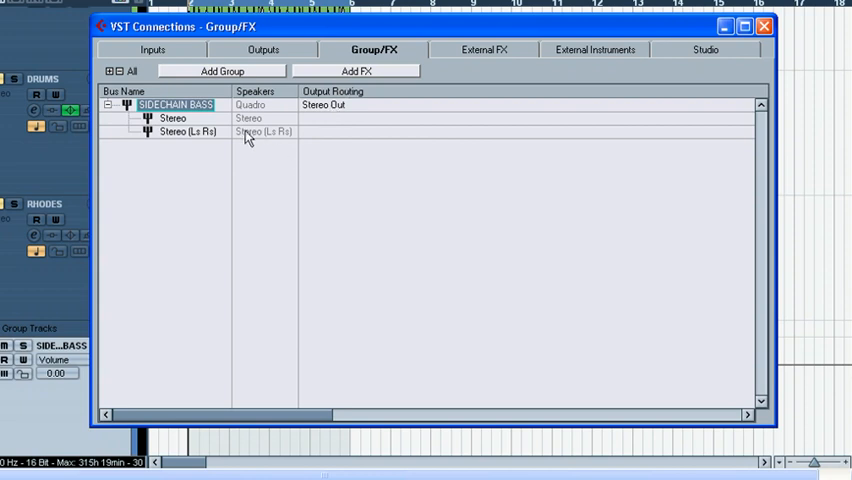
{"action": "mouse_move", "coordinate": [280, 140]}
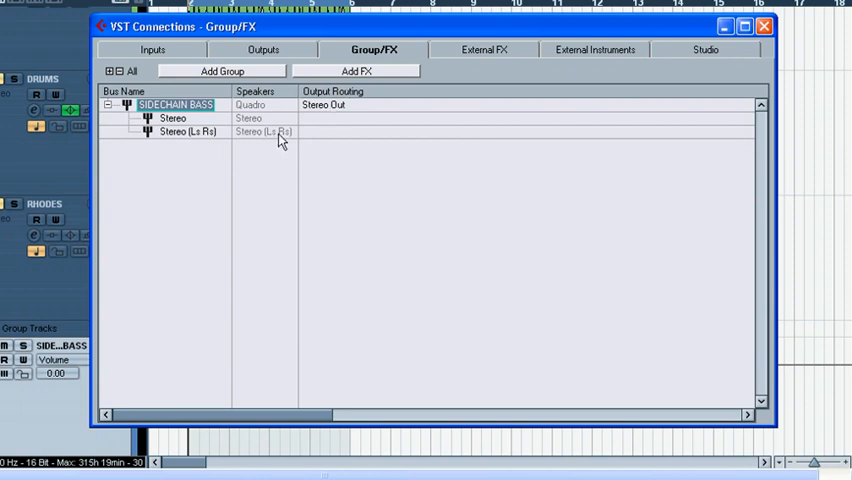
{"action": "mouse_move", "coordinate": [764, 28]}
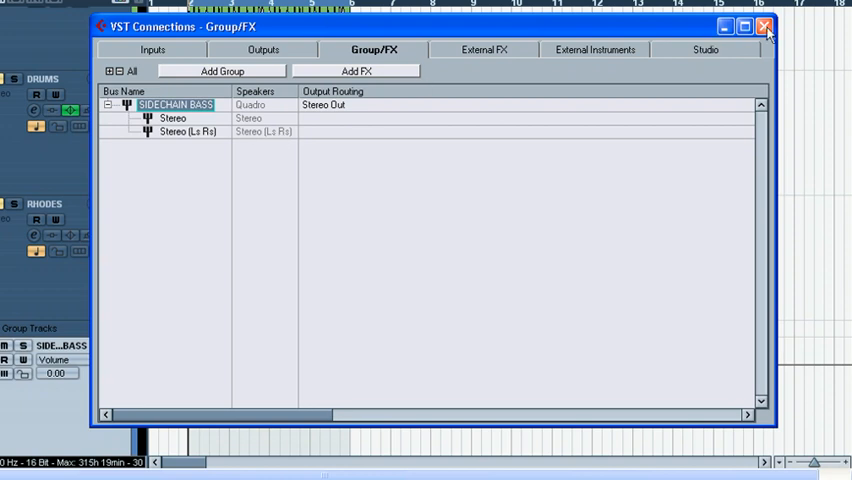
{"action": "mouse_move", "coordinate": [766, 28]}
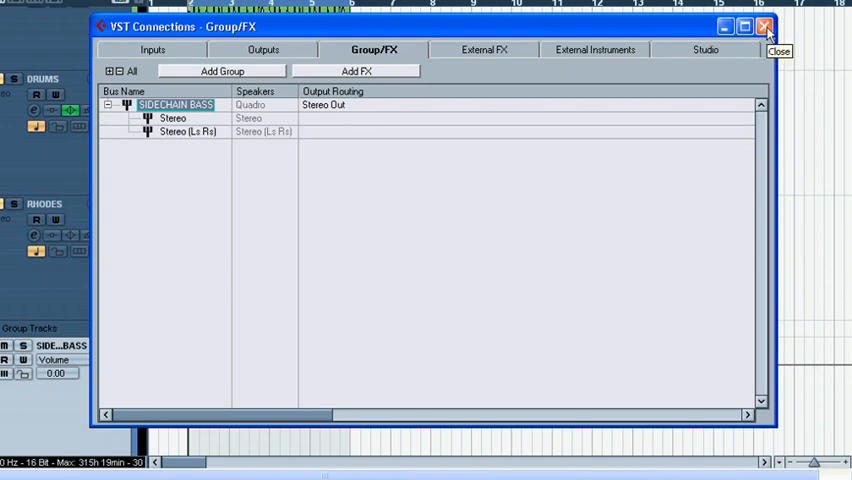
- Insert Liquid Compressor II on SIDECHAIN BASS with about 1.6:1 ratio and Brick Wall on
{"action": "left_click", "coordinate": [764, 28]}
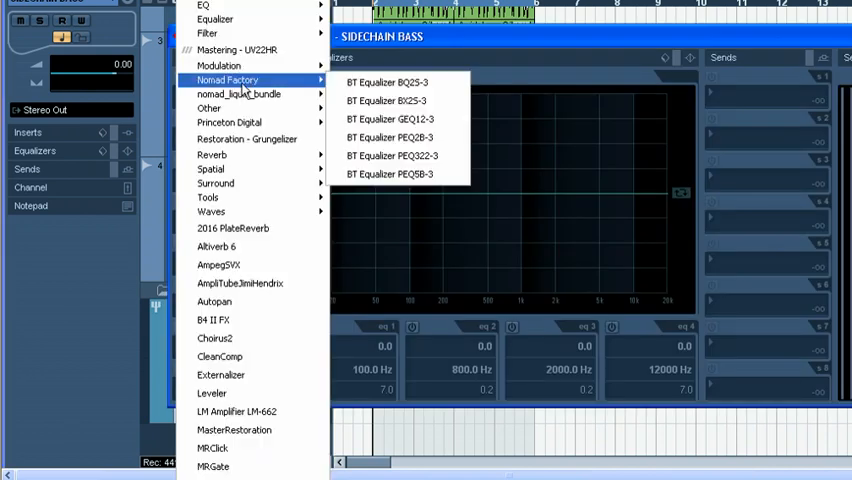
{"action": "mouse_move", "coordinate": [238, 92]}
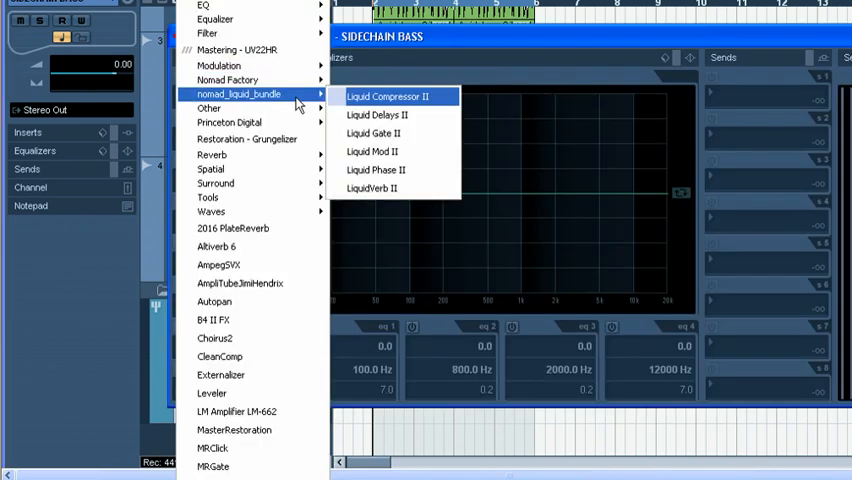
{"action": "left_click", "coordinate": [388, 96]}
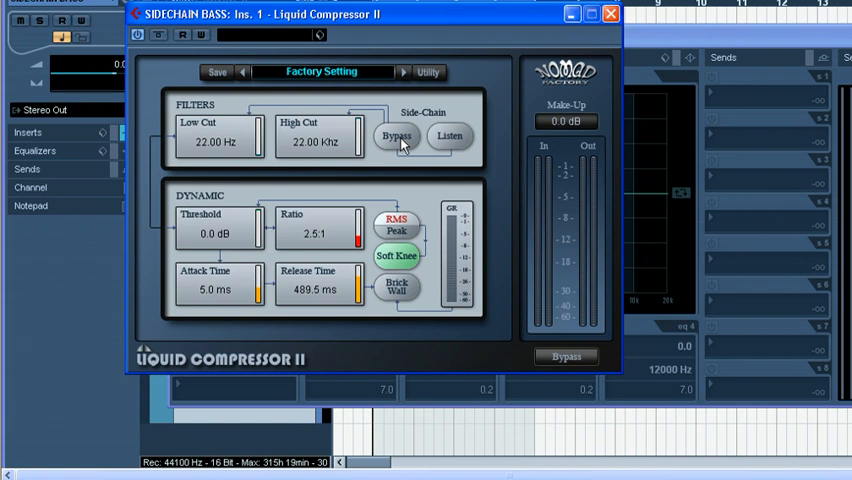
{"action": "mouse_move", "coordinate": [280, 300]}
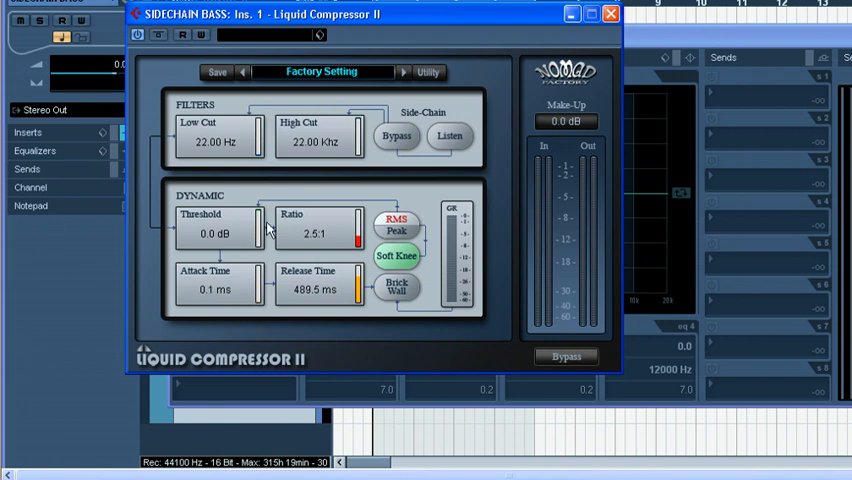
{"action": "left_click_drag", "start_coordinate": [356, 230], "coordinate": [356, 248]}
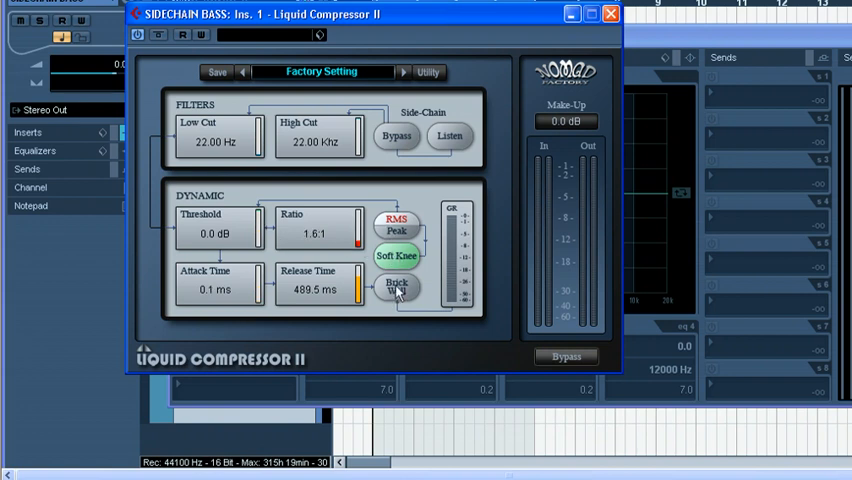
{"action": "left_click", "coordinate": [396, 288]}
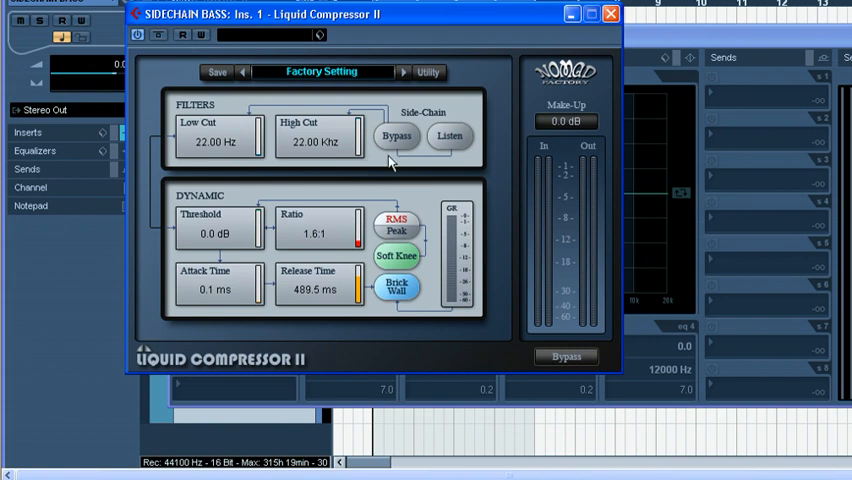
{"action": "mouse_move", "coordinate": [410, 144]}
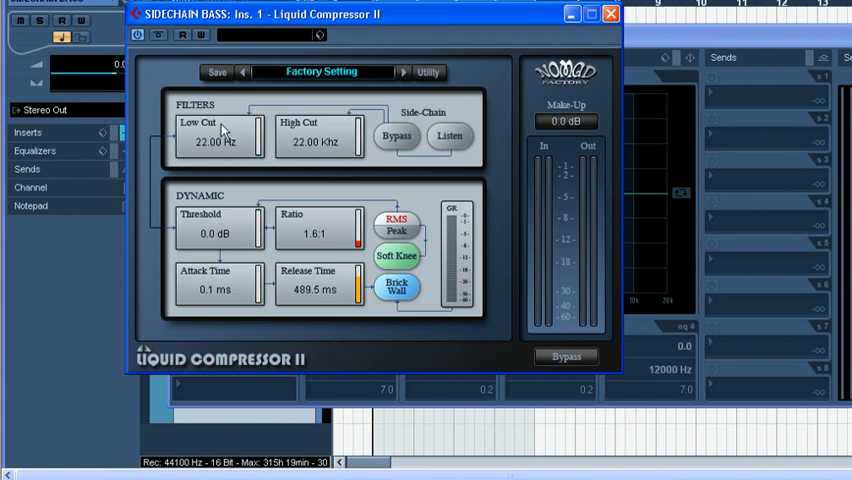
{"action": "mouse_move", "coordinate": [436, 136]}
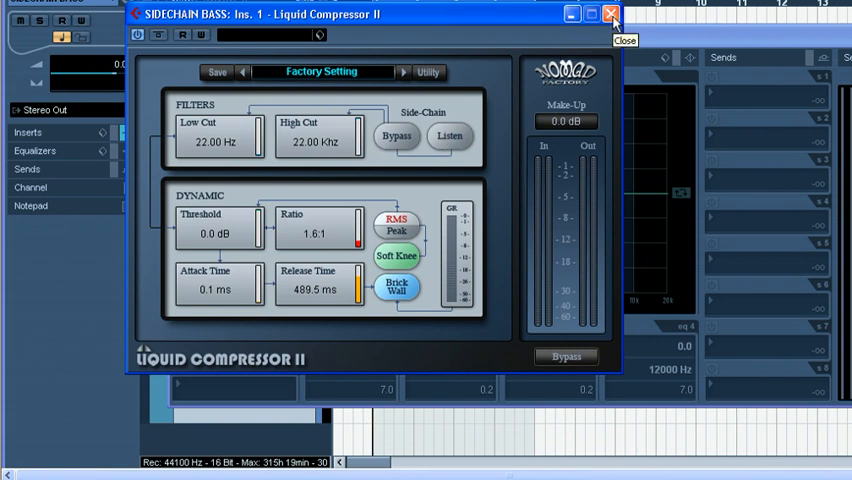
{"action": "left_click", "coordinate": [612, 12]}
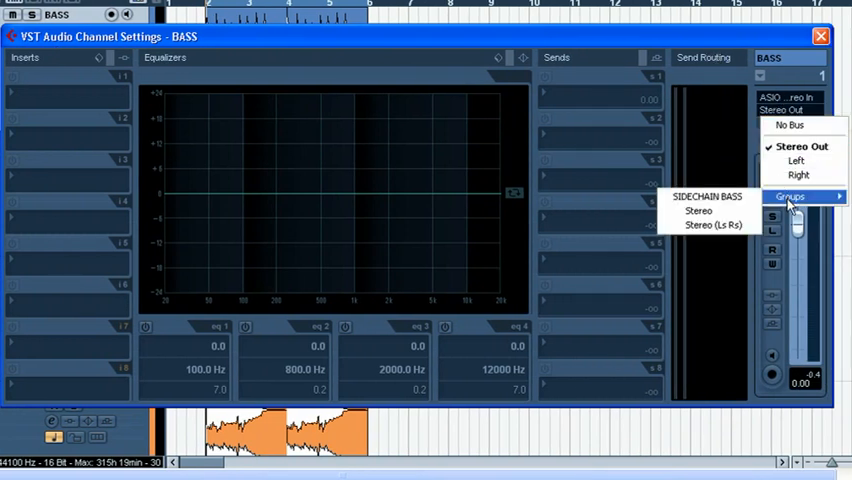
- Route BASS output to the SIDECHAIN BASS group and send KICK to its Stereo (Ls Rs) bus
{"action": "left_click", "coordinate": [698, 210]}
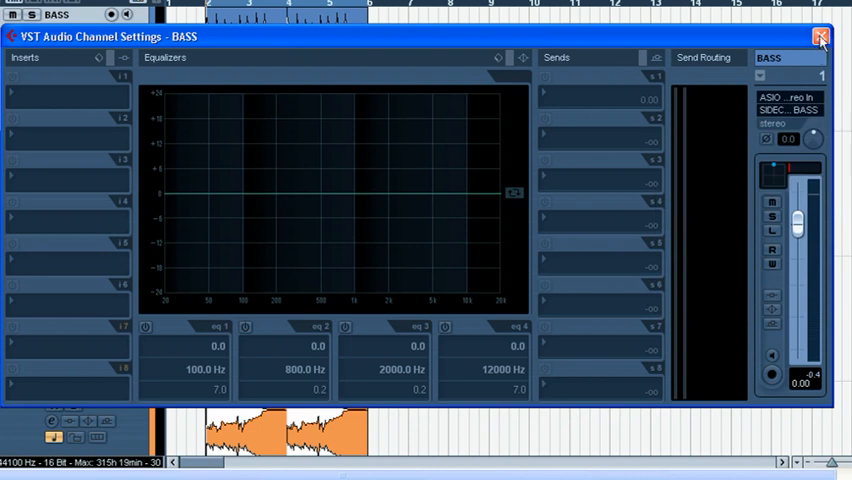
{"action": "left_click", "coordinate": [820, 36]}
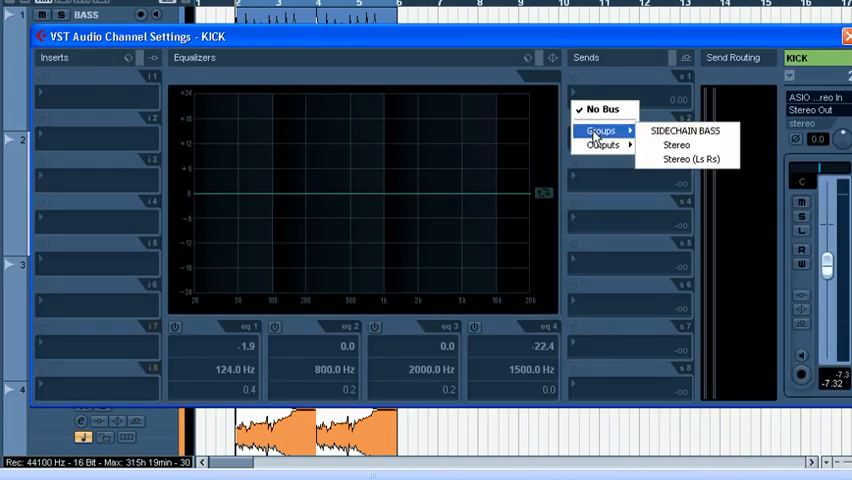
{"action": "mouse_move", "coordinate": [688, 160]}
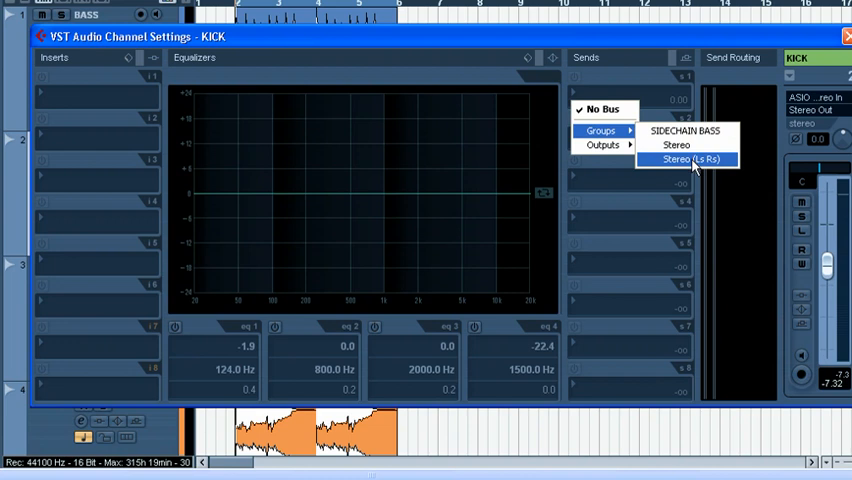
{"action": "left_click", "coordinate": [688, 160]}
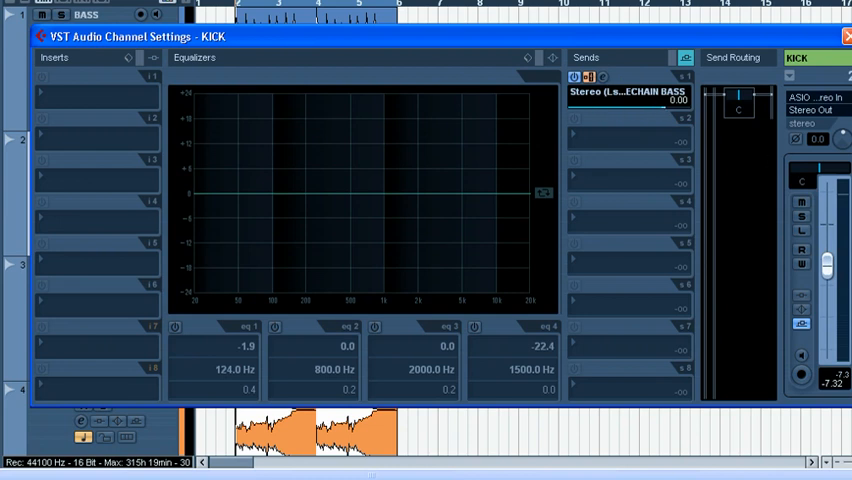
{"action": "mouse_move", "coordinate": [828, 264]}
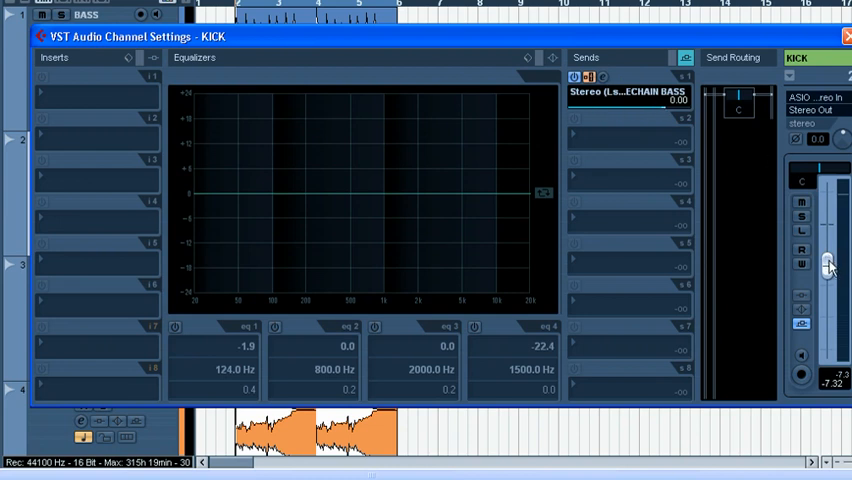
- Bring the KICK channel level down to about -10 dB
{"action": "left_click_drag", "start_coordinate": [828, 264], "coordinate": [828, 304]}
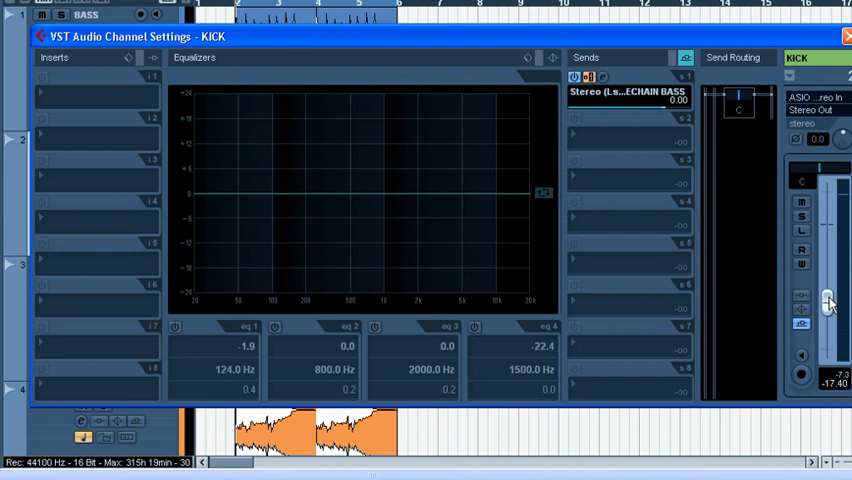
{"action": "left_click_drag", "start_coordinate": [828, 304], "coordinate": [828, 276]}
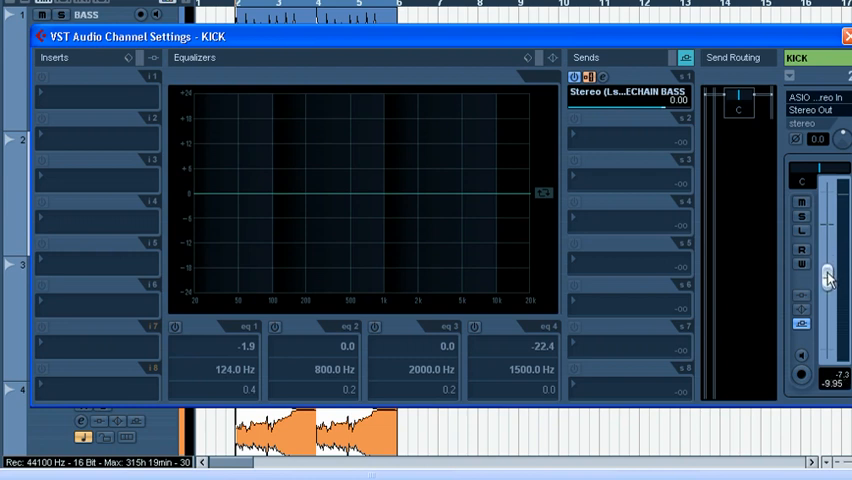
{"action": "left_click_drag", "start_coordinate": [824, 276], "coordinate": [824, 280]}
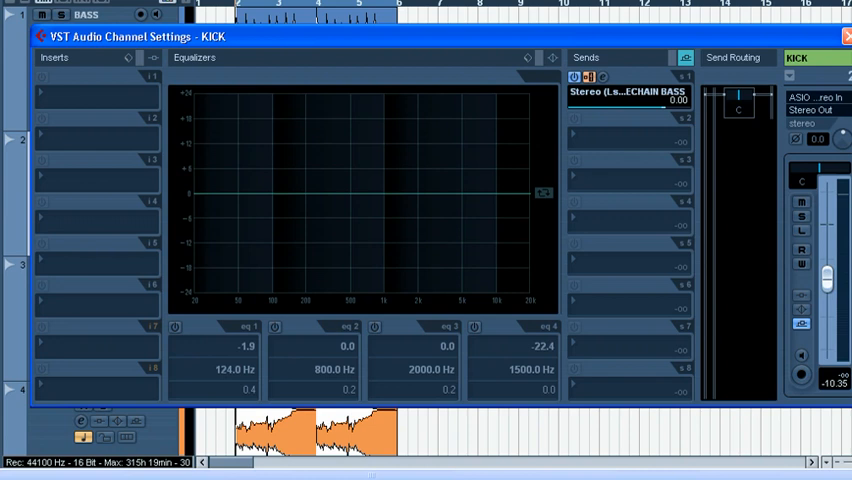
- Reopen the group's Liquid Compressor II and lower its High Cut to about 10 kHz
{"action": "left_click", "coordinate": [844, 36]}
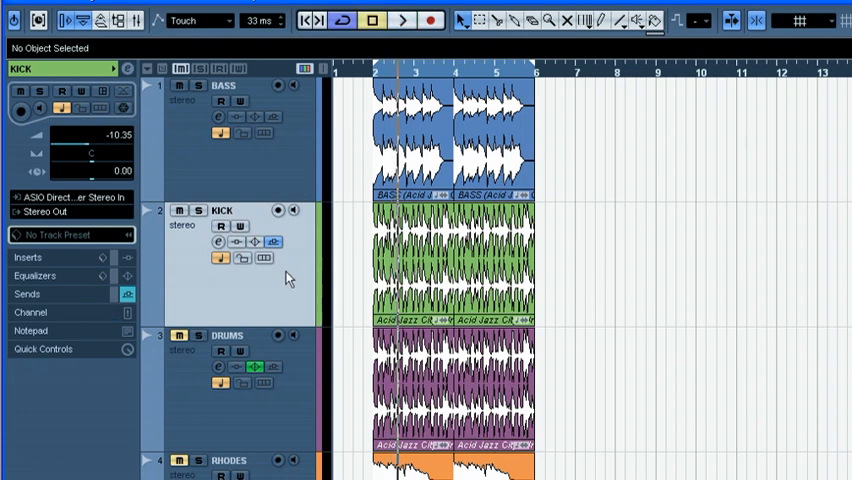
{"action": "mouse_move", "coordinate": [232, 290]}
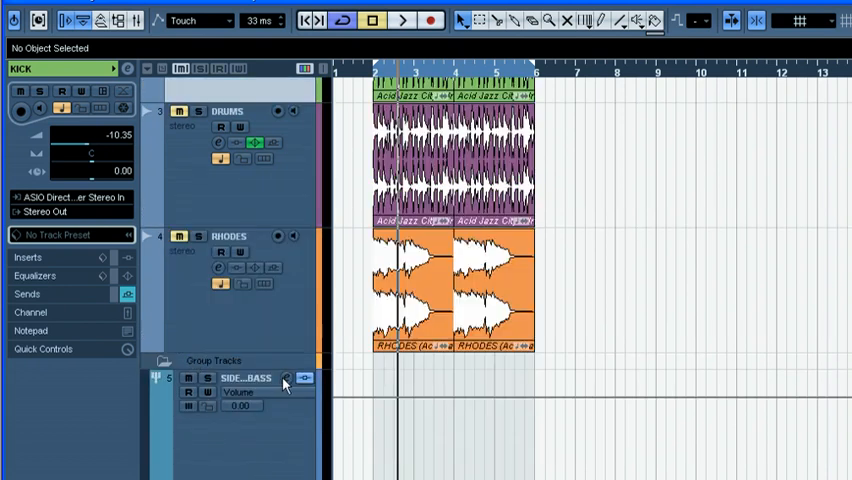
{"action": "left_click", "coordinate": [304, 378]}
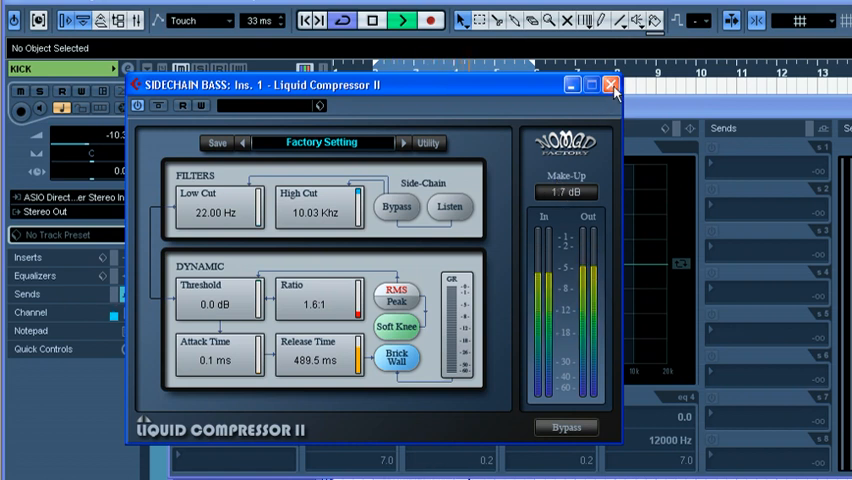
{"action": "left_click", "coordinate": [612, 84]}
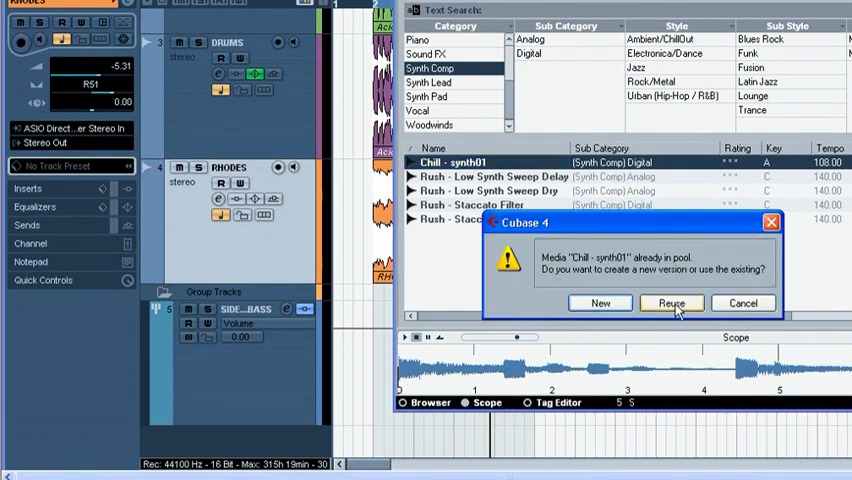
- Place the Chill - synth01 loop on a new track, reusing the existing pool clip
{"action": "left_click", "coordinate": [672, 304]}
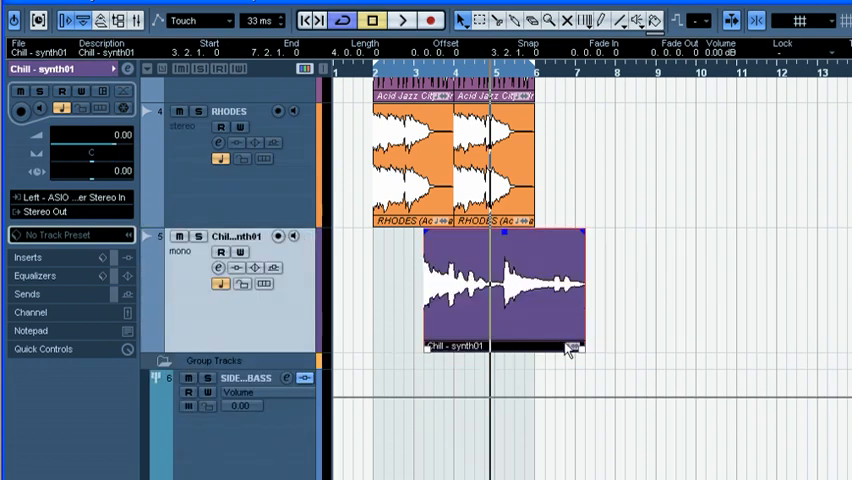
{"action": "left_click", "coordinate": [400, 20]}
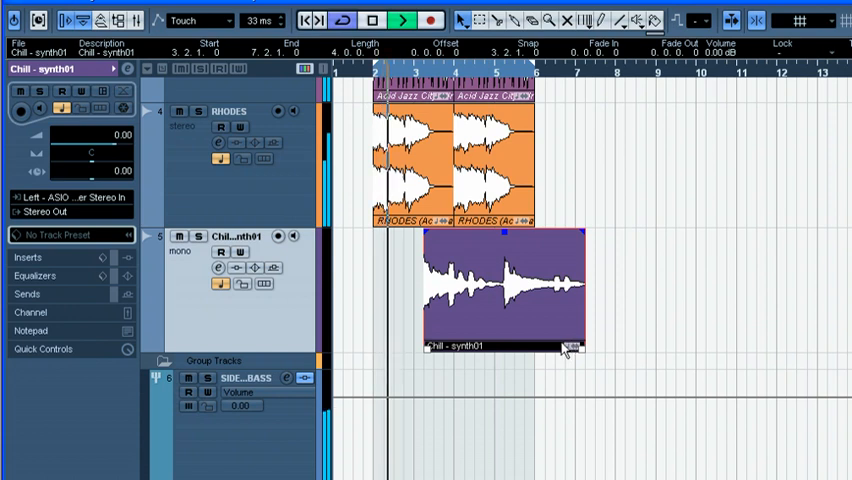